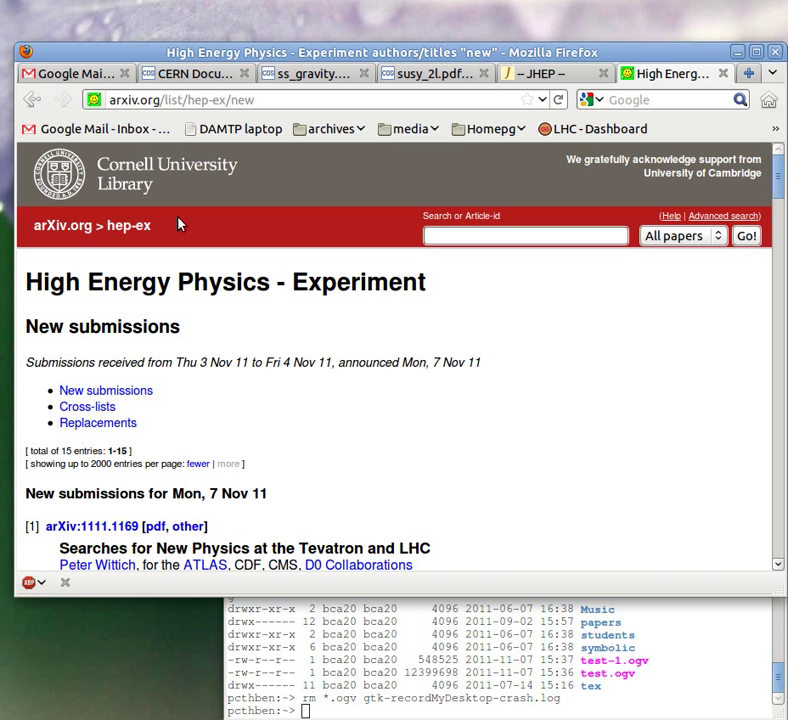
{"action": "mouse_move", "coordinate": [417, 222]}
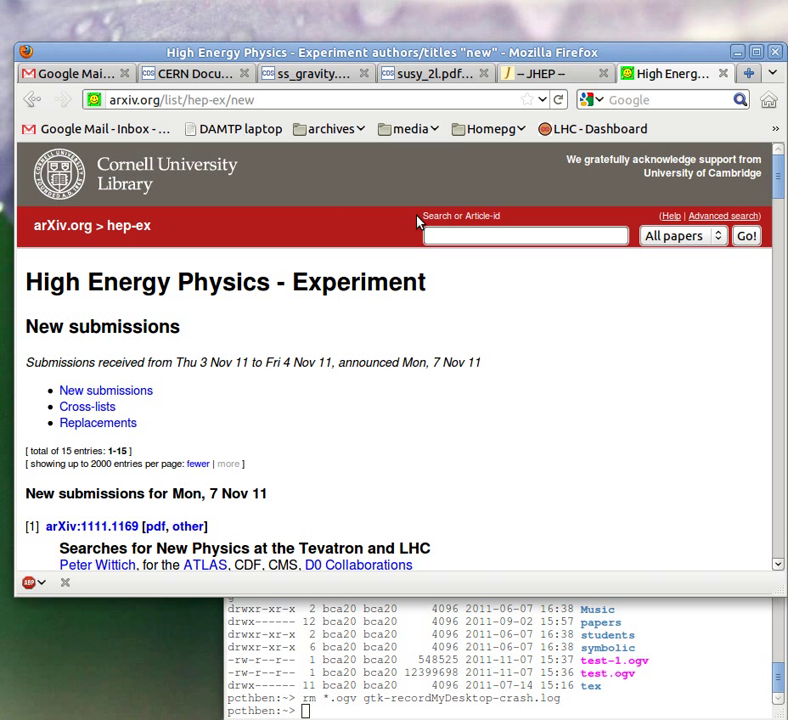
{"action": "mouse_move", "coordinate": [660, 99]}
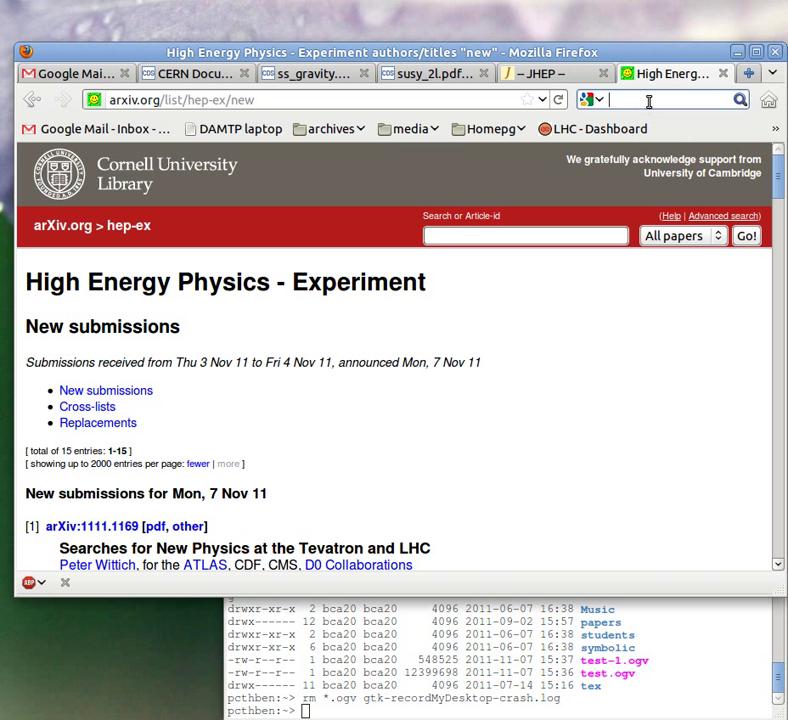
Step: Search the web in Firefox for 'softsusy'
{"action": "type", "text": "softsusy"}
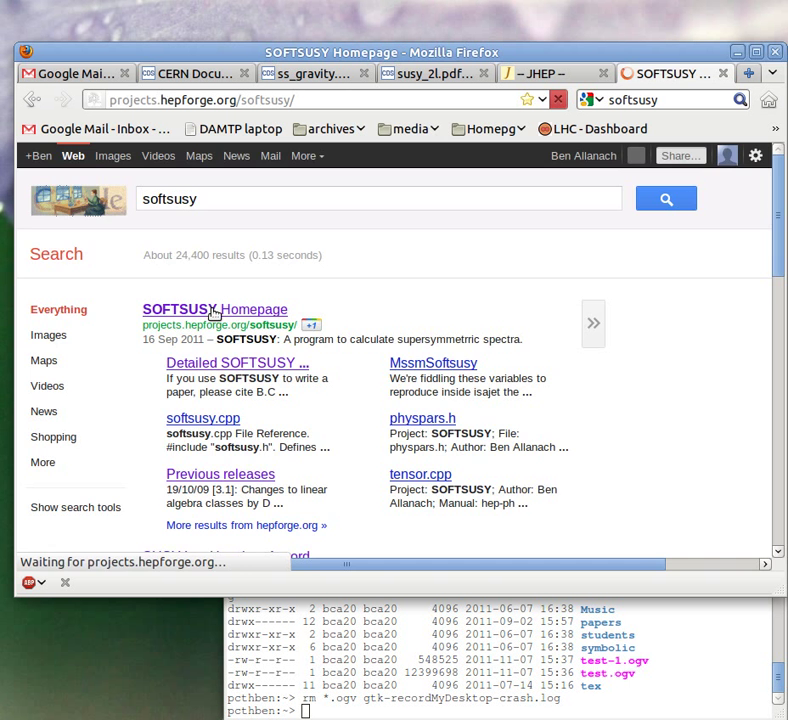
Step: Open the SOFTSUSY homepage and save the softsusy-3.2.3.tar.gz source archive to disk
{"action": "left_click", "coordinate": [214, 309]}
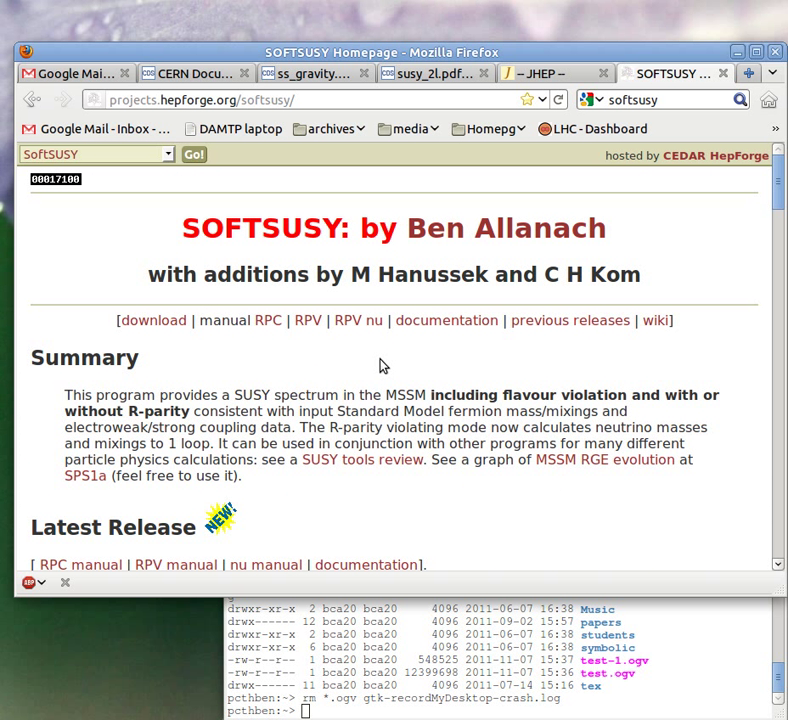
{"action": "mouse_move", "coordinate": [153, 320]}
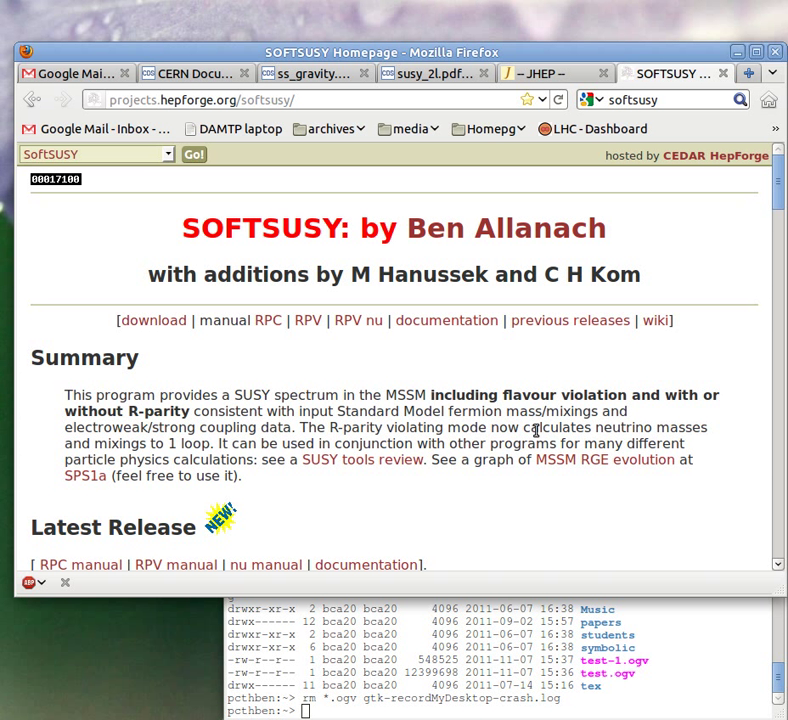
{"action": "scroll", "scroll_direction": "down", "scroll_amount": 3}
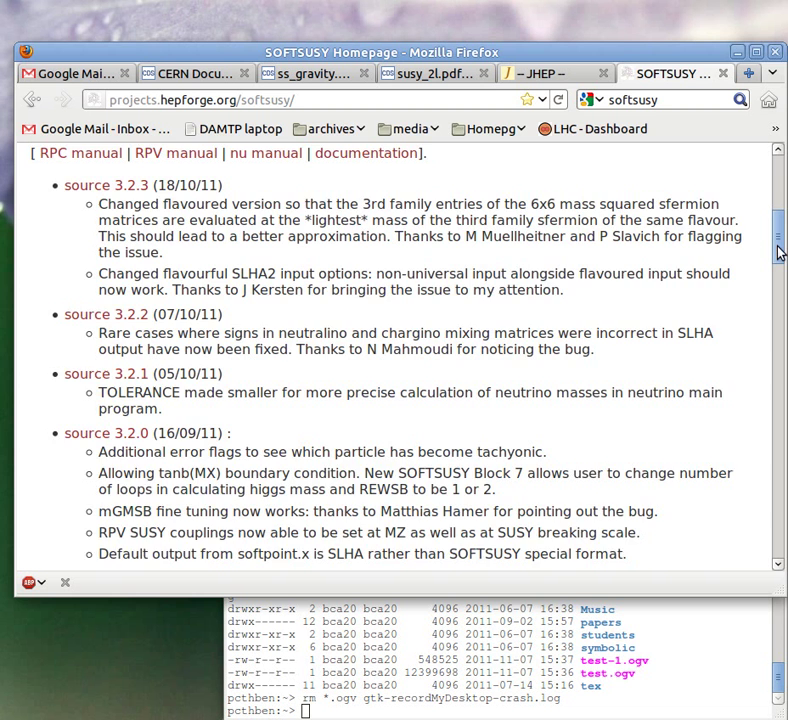
{"action": "scroll", "scroll_direction": "up", "scroll_amount": 3}
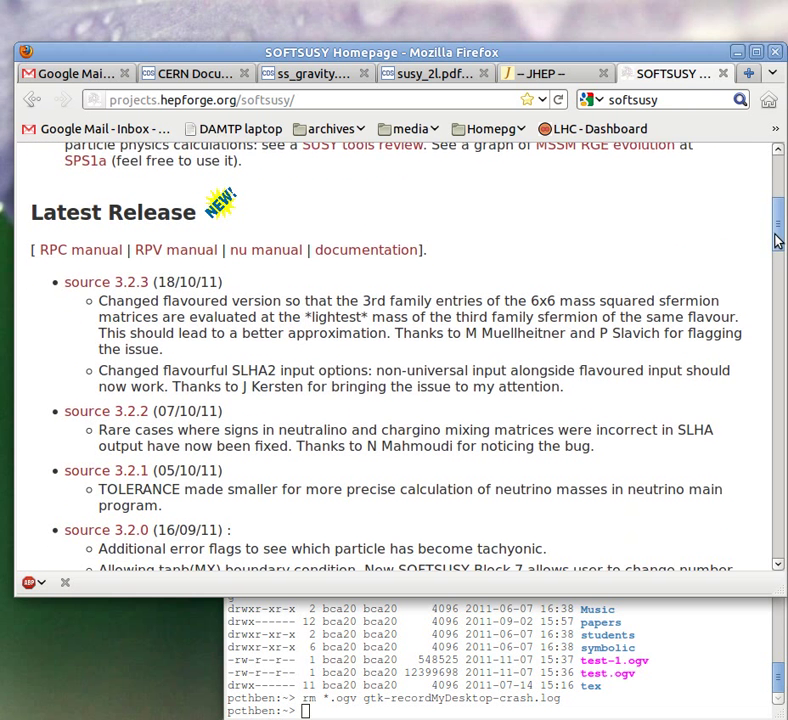
{"action": "scroll", "scroll_direction": "down", "scroll_amount": 3}
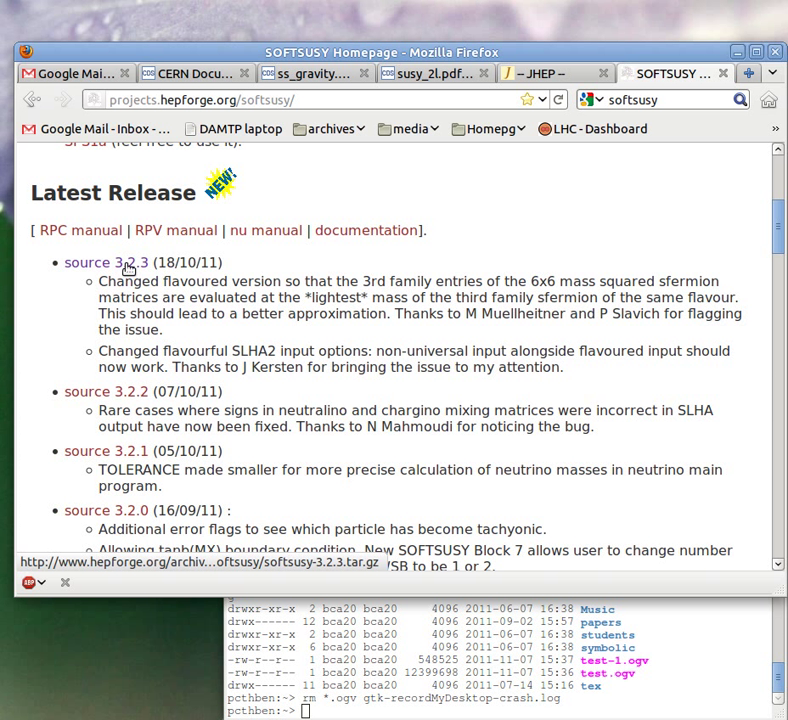
{"action": "mouse_move", "coordinate": [118, 270]}
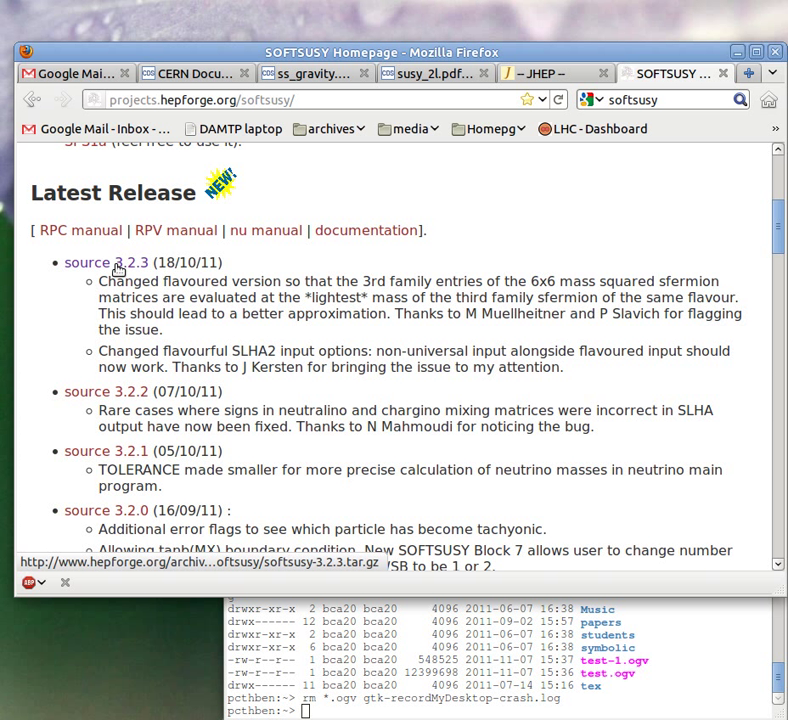
{"action": "mouse_move", "coordinate": [108, 270]}
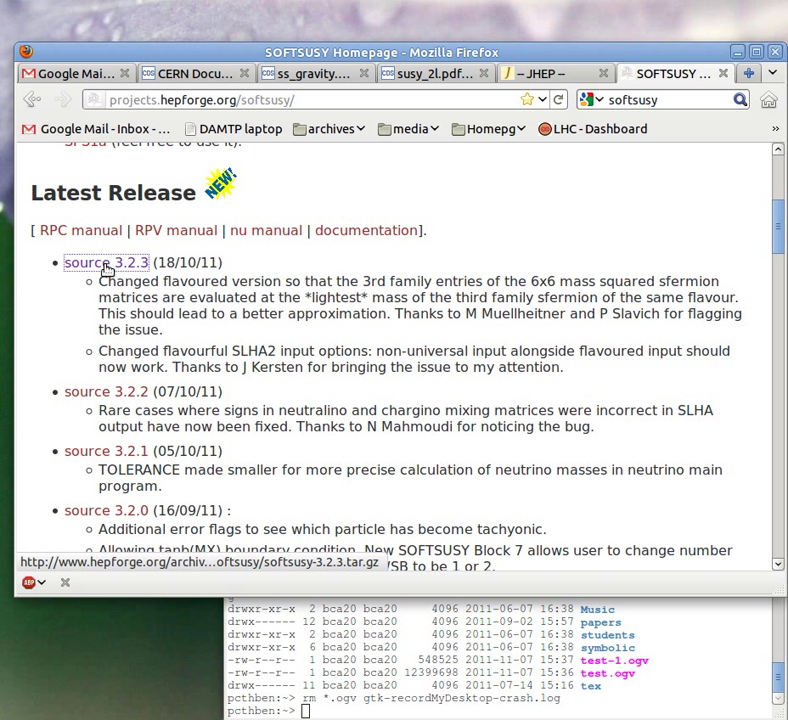
{"action": "left_click", "coordinate": [106, 262]}
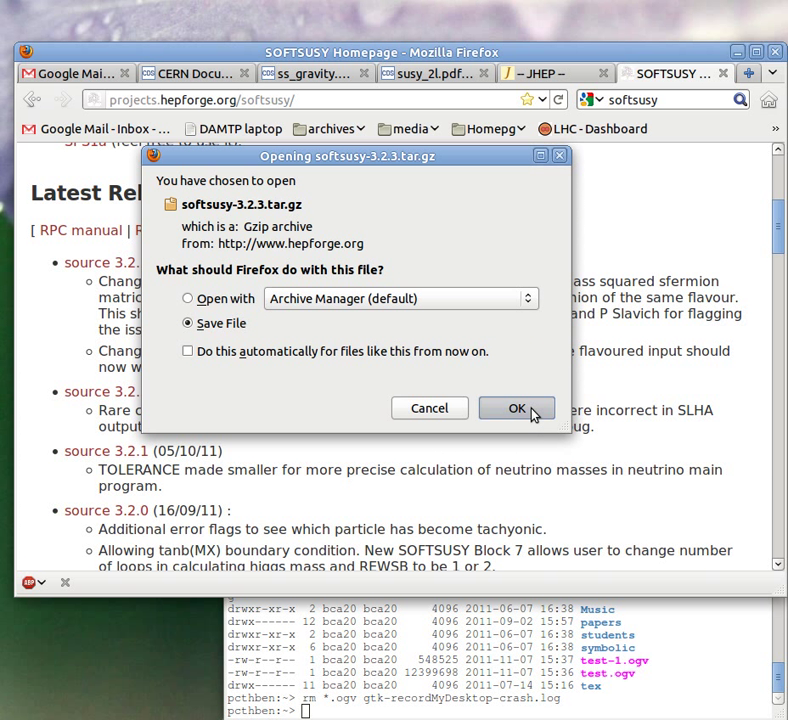
{"action": "left_click", "coordinate": [517, 408]}
{"action": "type", "text": "cd Downloads/"}
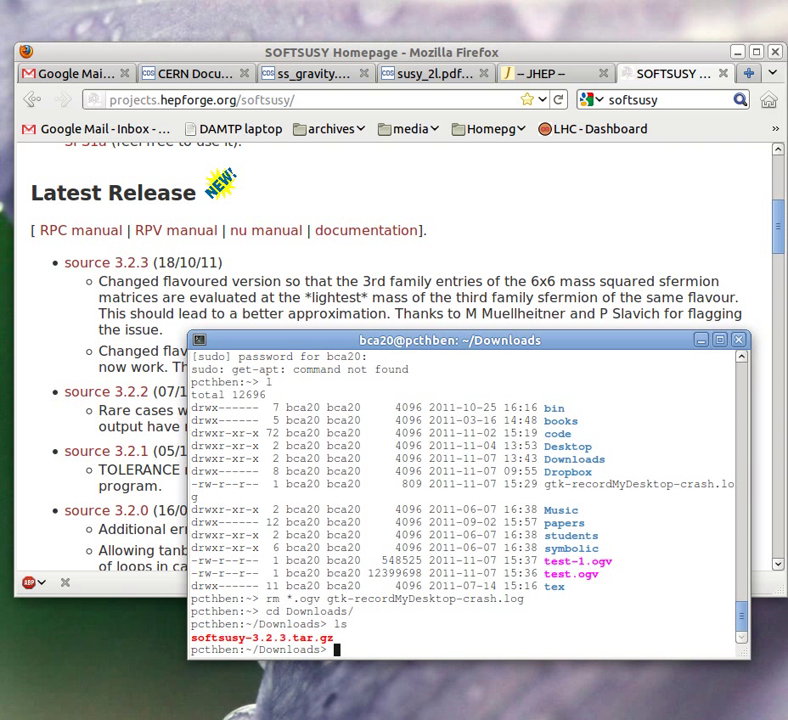
Step: Extract softsusy-3.2.3.tar.gz with tar -xvzf and list the Downloads folder
{"action": "type", "text": "tar"}
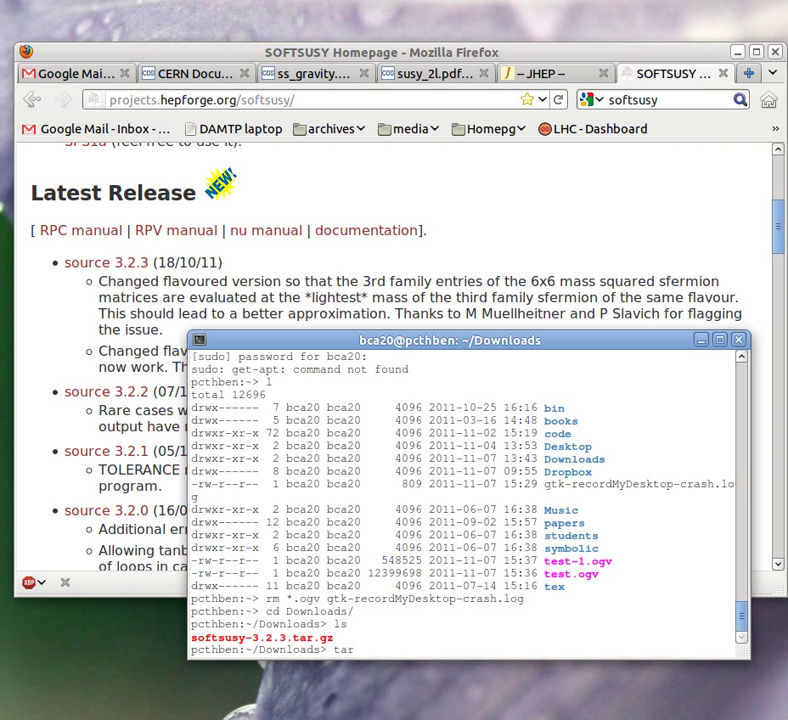
{"action": "type", "text": "-xvzf"}
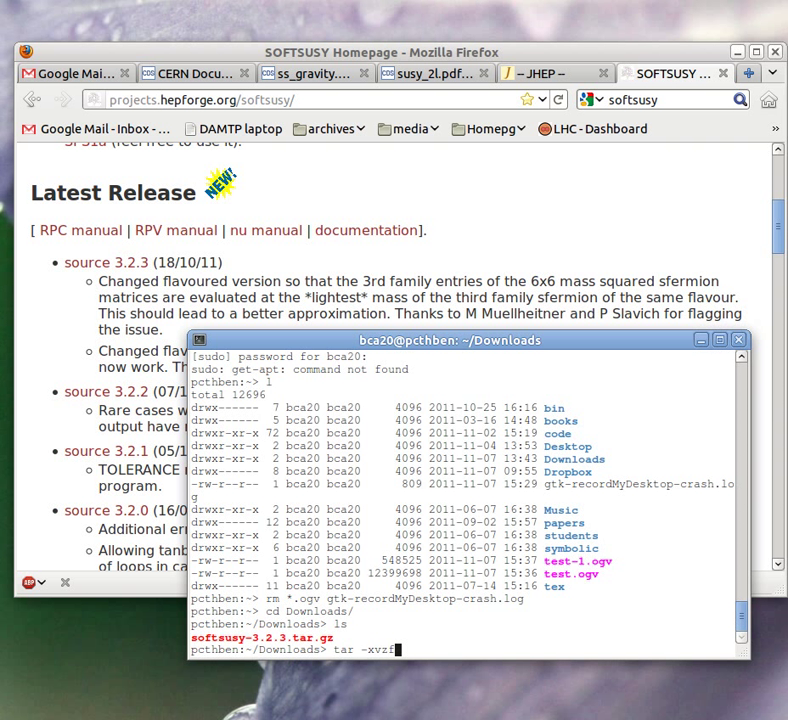
{"action": "type", "text": "softsusy-3.2.3.tar.gz"}
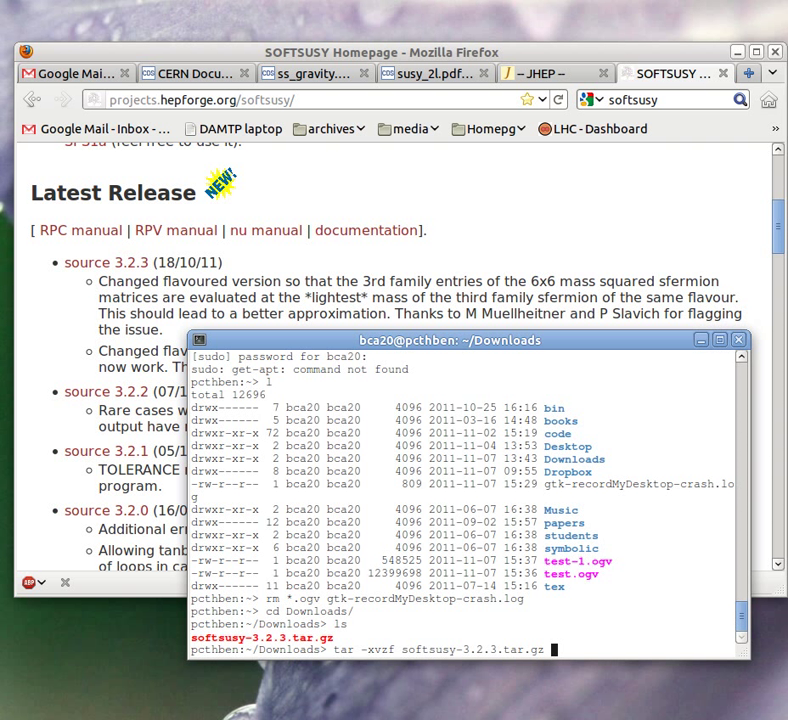
{"action": "key", "text": "Return"}
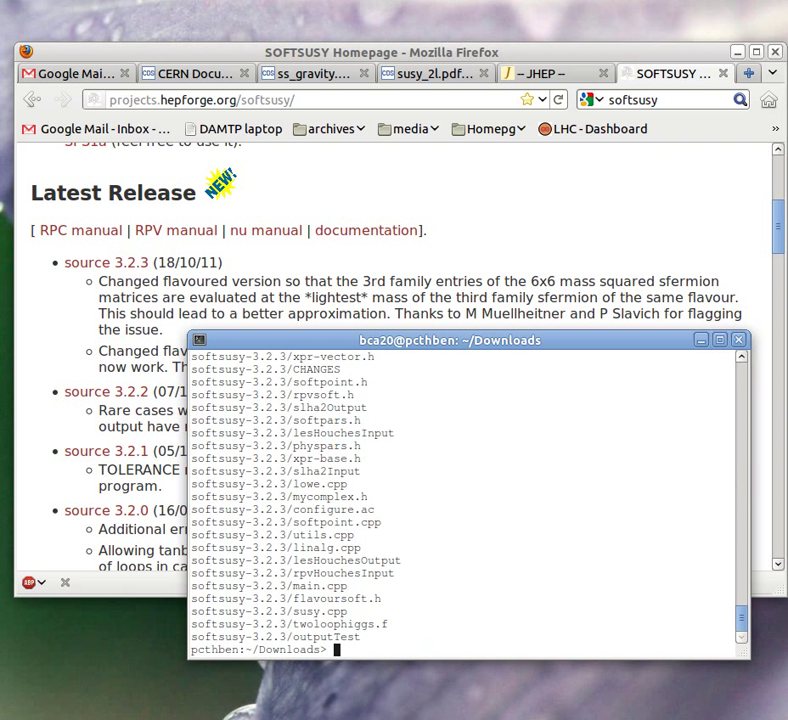
{"action": "type", "text": "ls"}
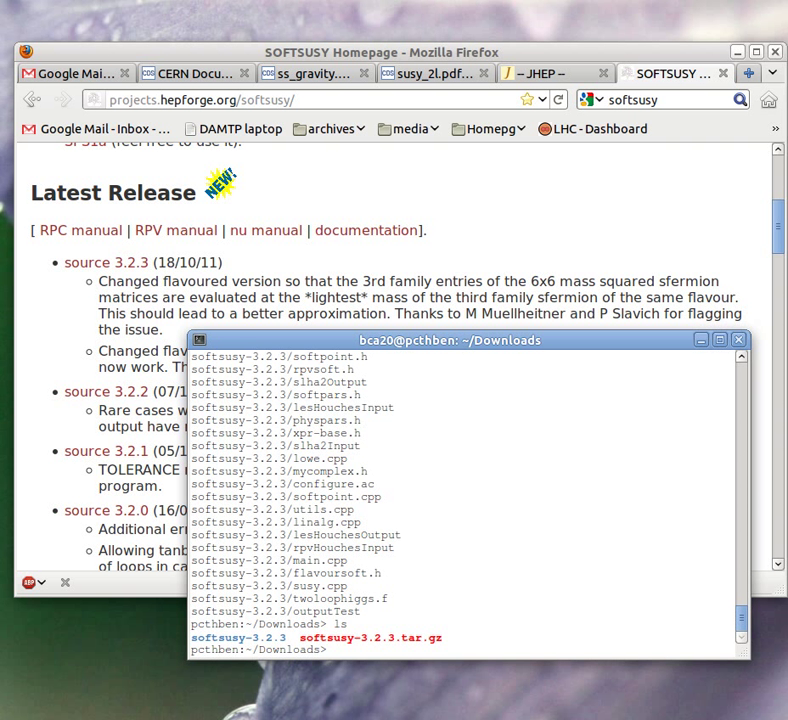
Step: Enter softsusy-3.2.3/ and run ./configure F77=gfortran
{"action": "type", "text": "cd softsusy-3.2.3/"}
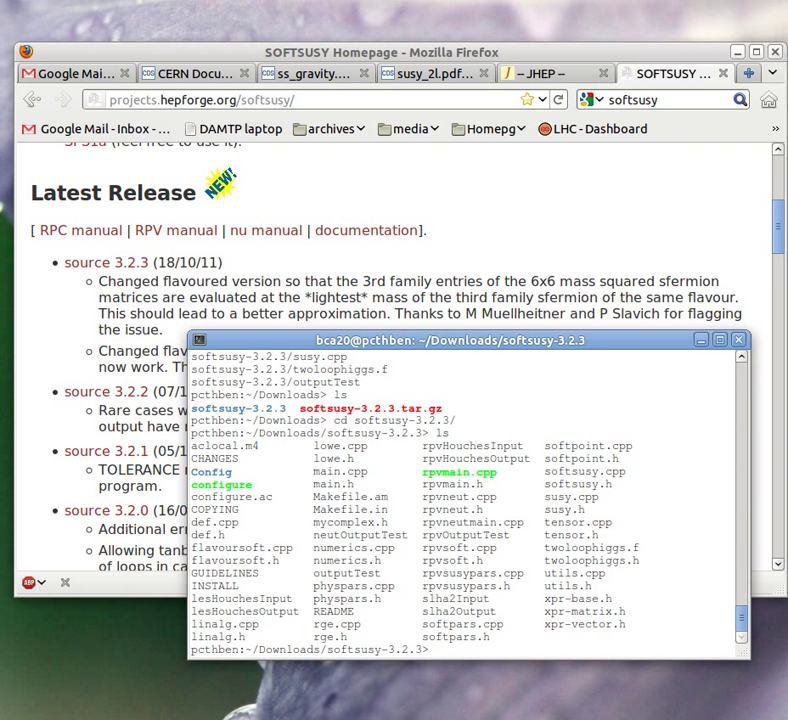
{"action": "type", "text": "./c"}
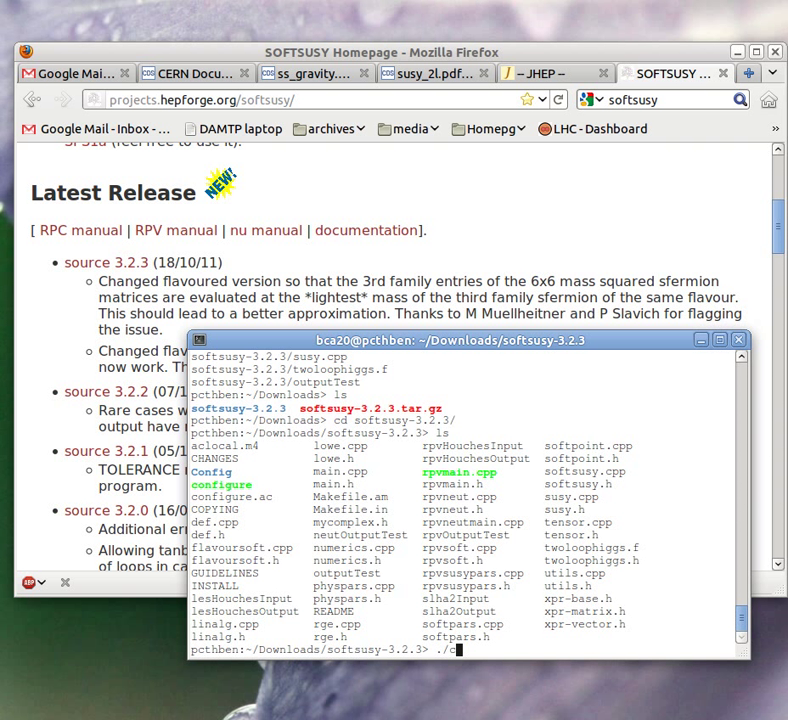
{"action": "type", "text": "onfigure"}
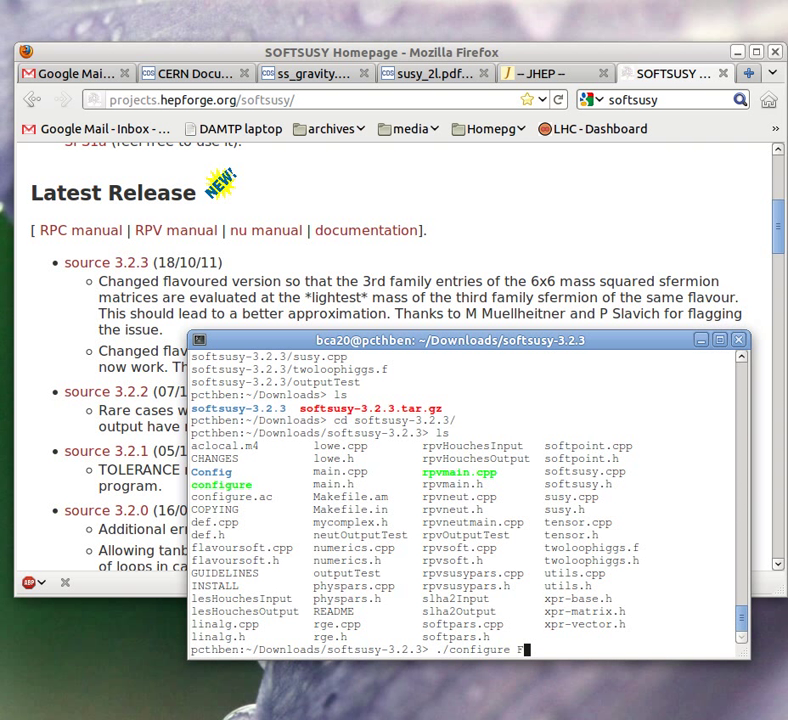
{"action": "type", "text": "F77="}
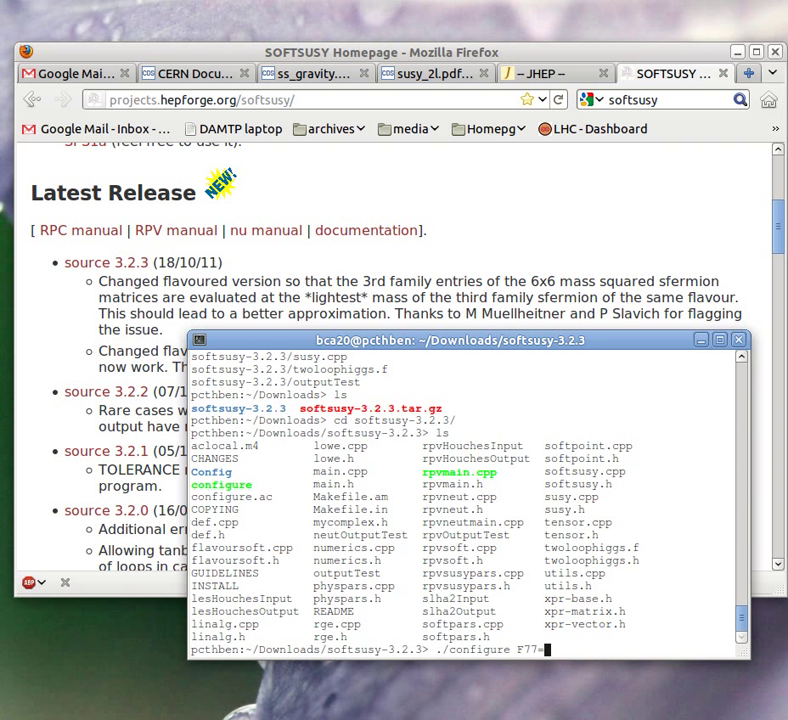
{"action": "type", "text": "gfo"}
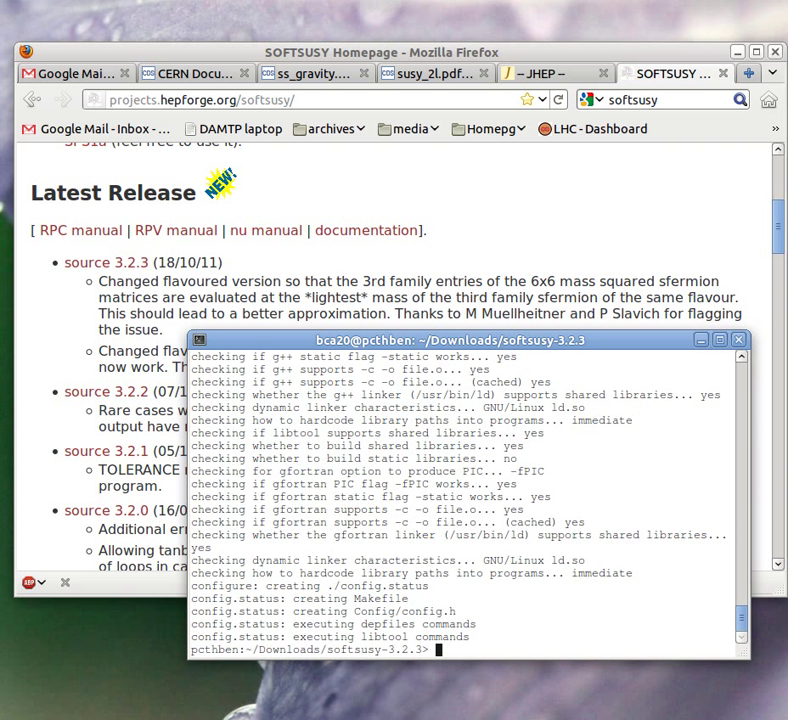
Step: Run make and scroll through the build and test-run output
{"action": "type", "text": "make"}
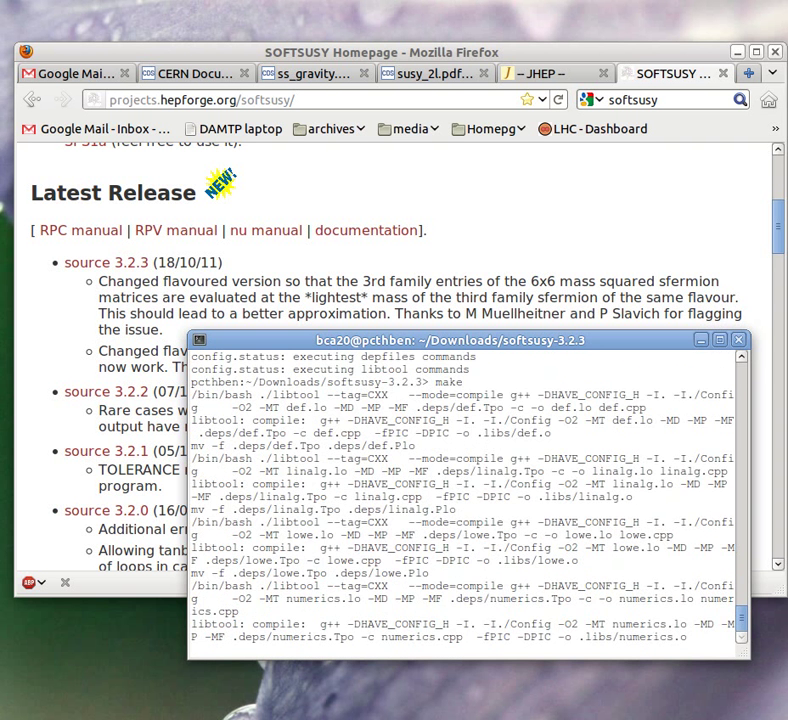
{"action": "scroll", "scroll_direction": "down", "scroll_amount": 3}
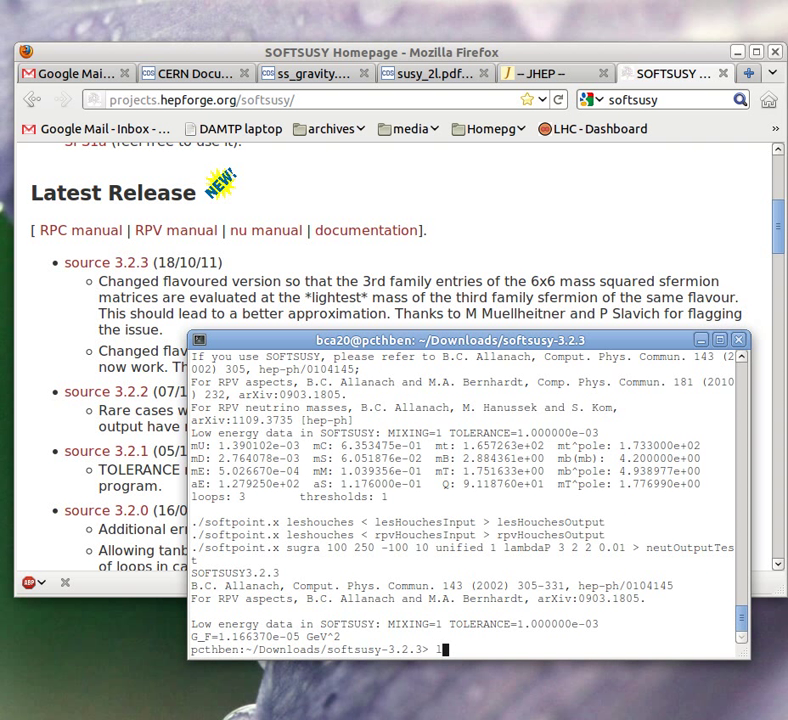
Step: List the built programs and run ./softpoint.x alone to show its usage options
{"action": "type", "text": "ls"}
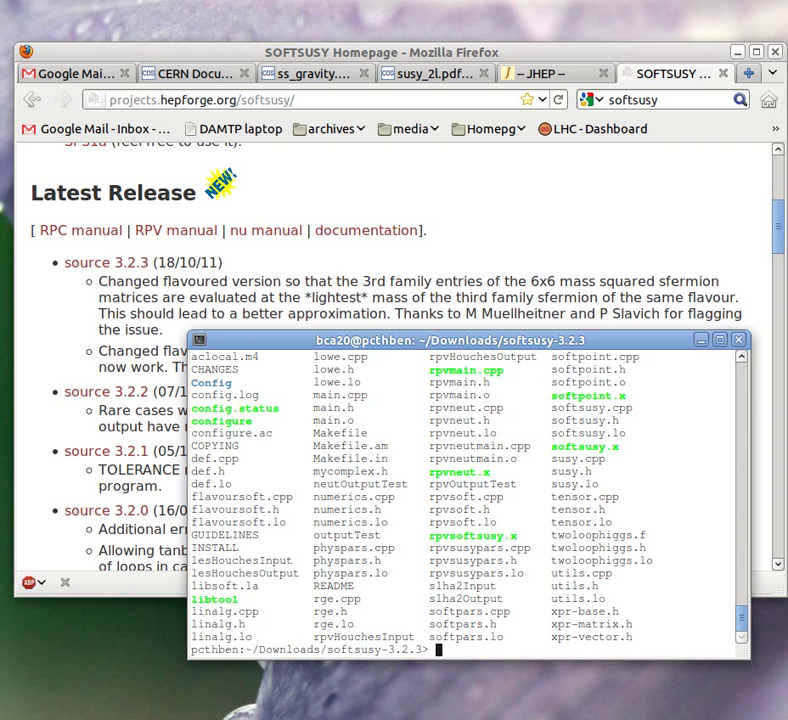
{"action": "type", "text": "./s"}
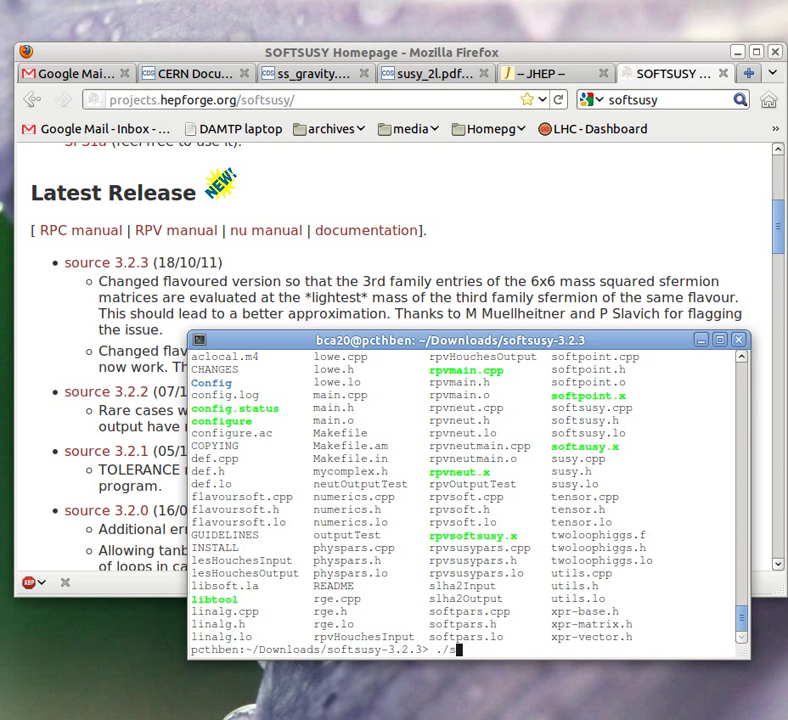
{"action": "type", "text": "oftpoint."}
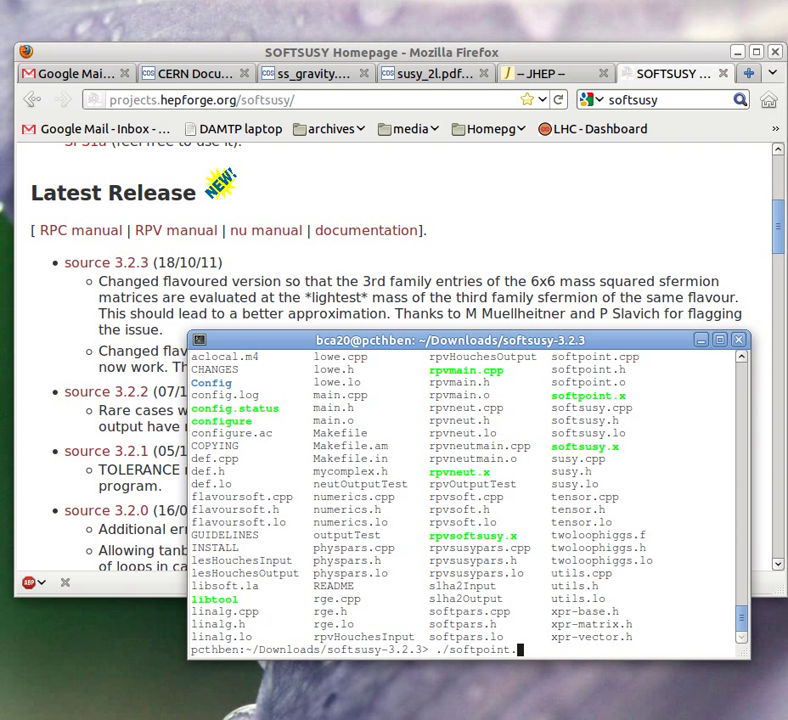
{"action": "type", "text": "x"}
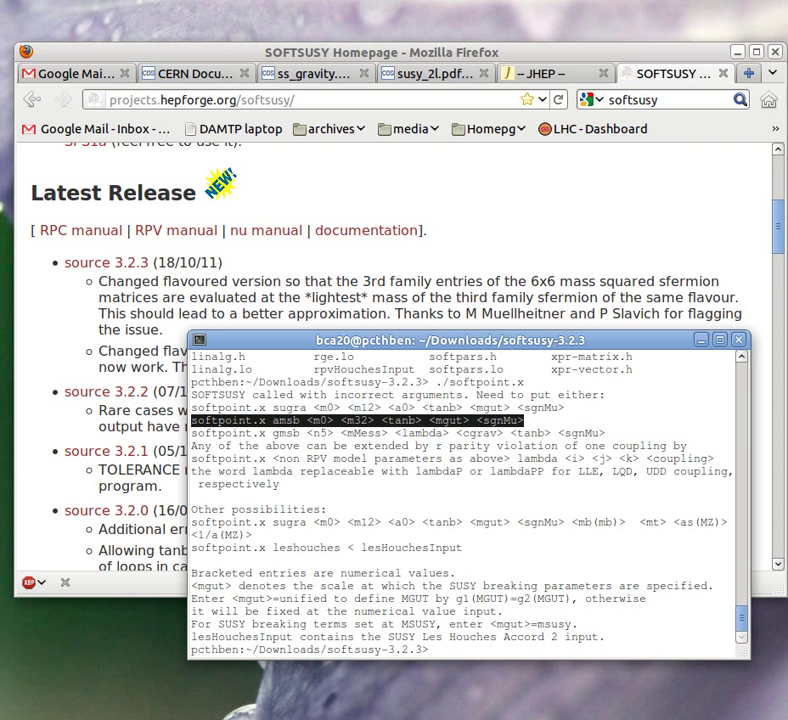
{"action": "type", "text": "./softpoint.x"}
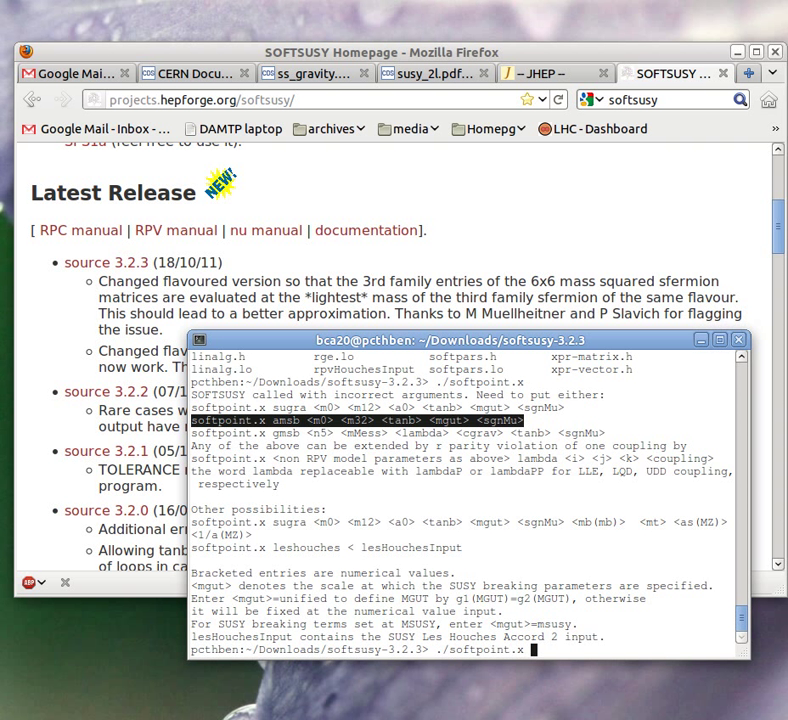
{"action": "type", "text": "amsb"}
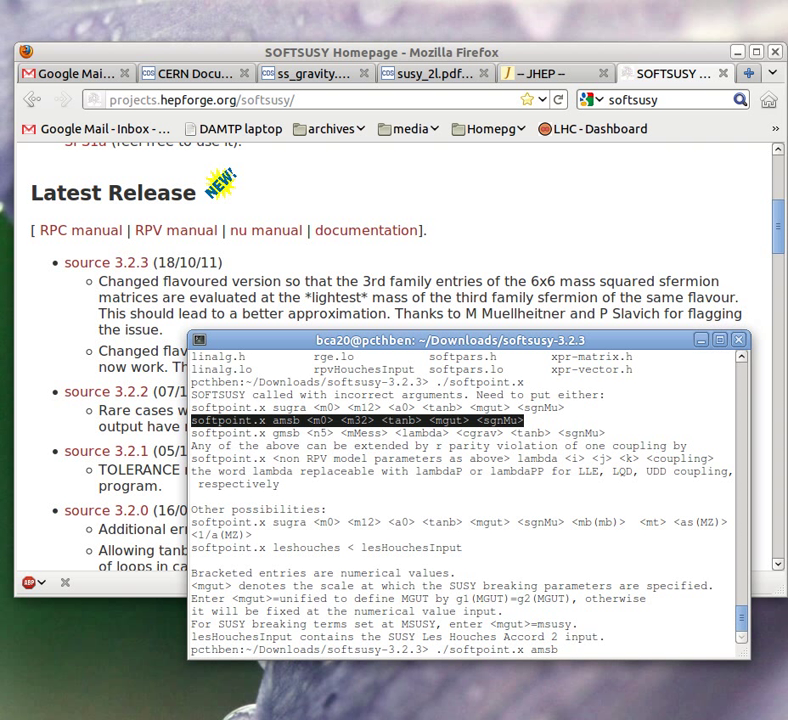
{"action": "type", "text": "130"}
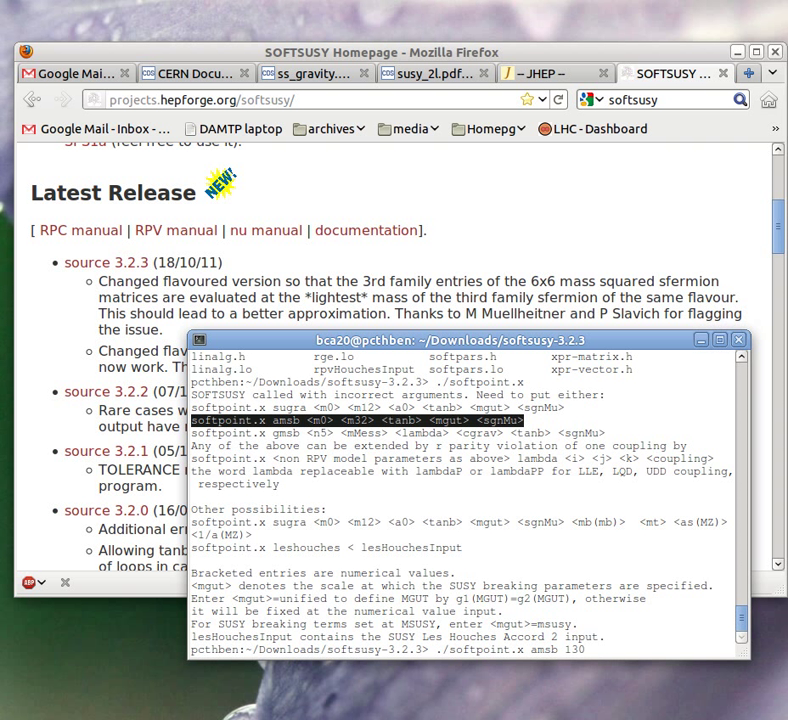
{"action": "type", "text": "20000"}
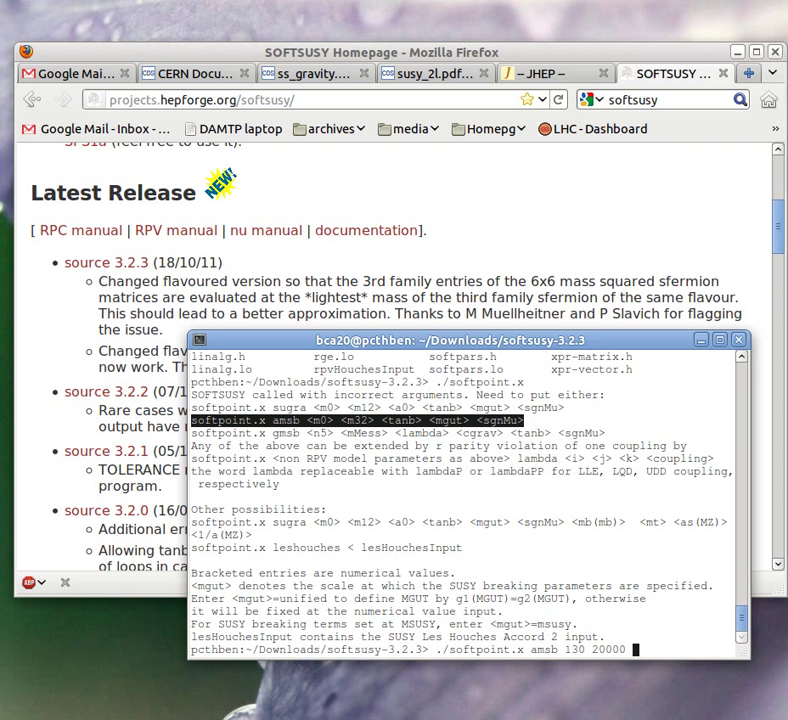
{"action": "type", "text": "1"}
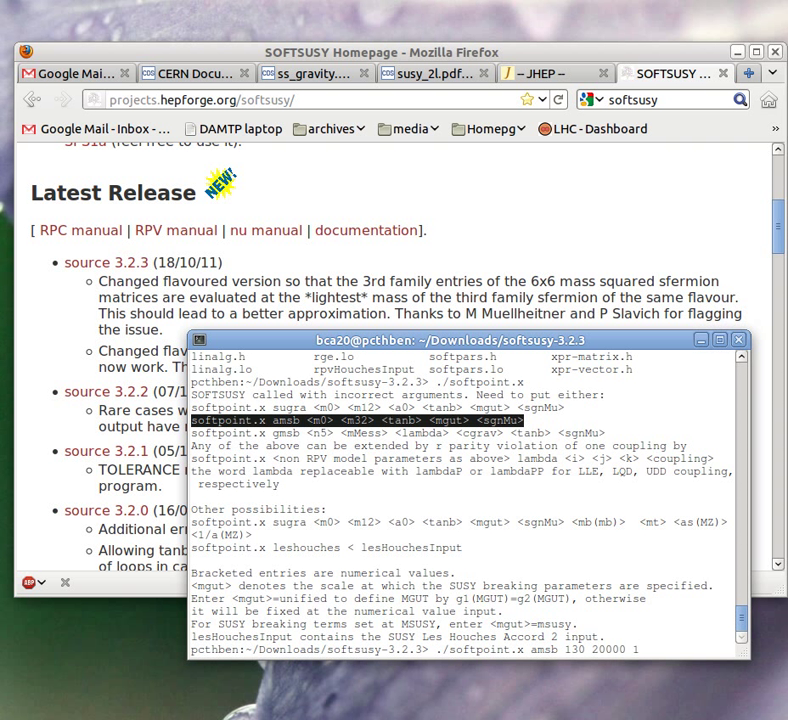
{"action": "type", "text": "0"}
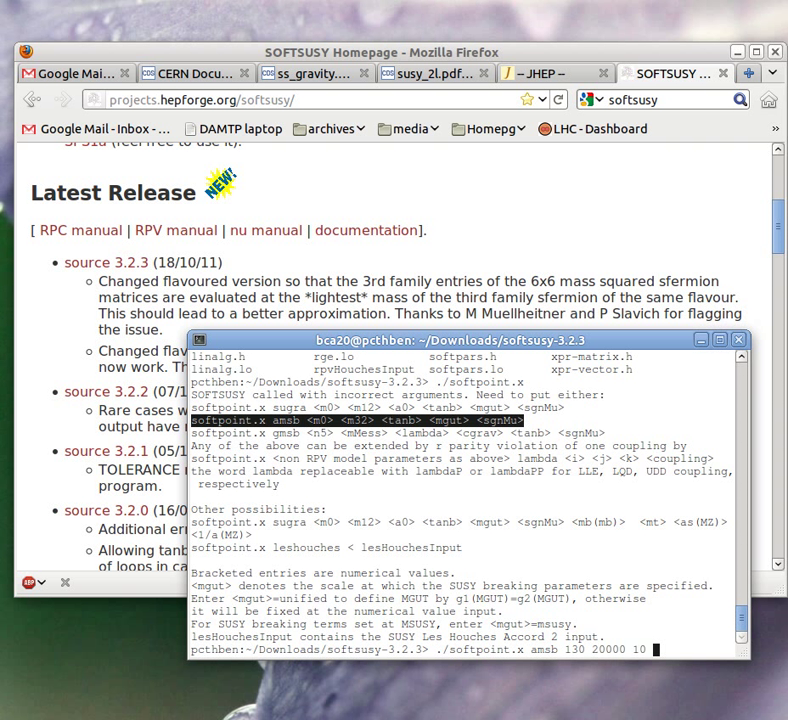
{"action": "type", "text": "uni"}
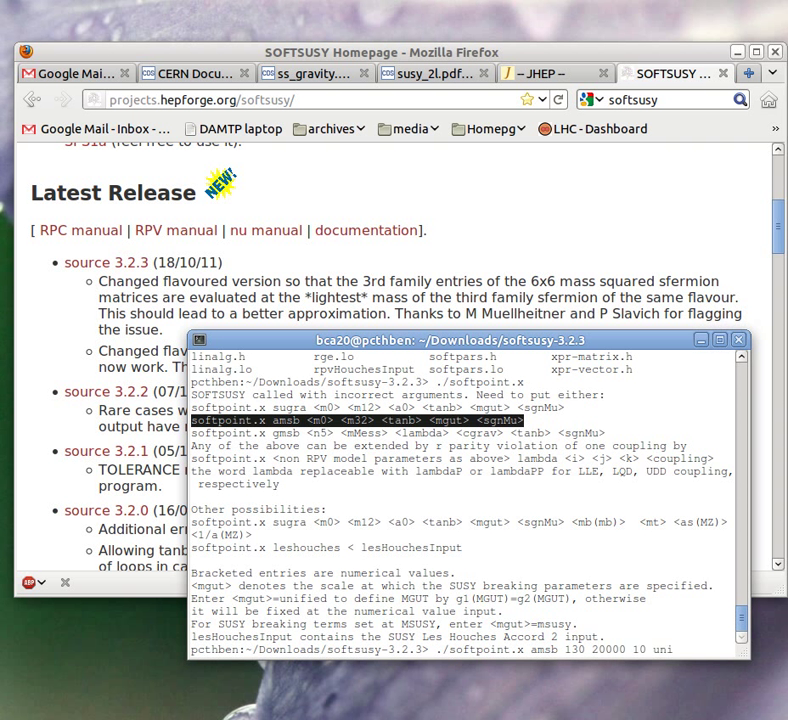
{"action": "type", "text": "fied"}
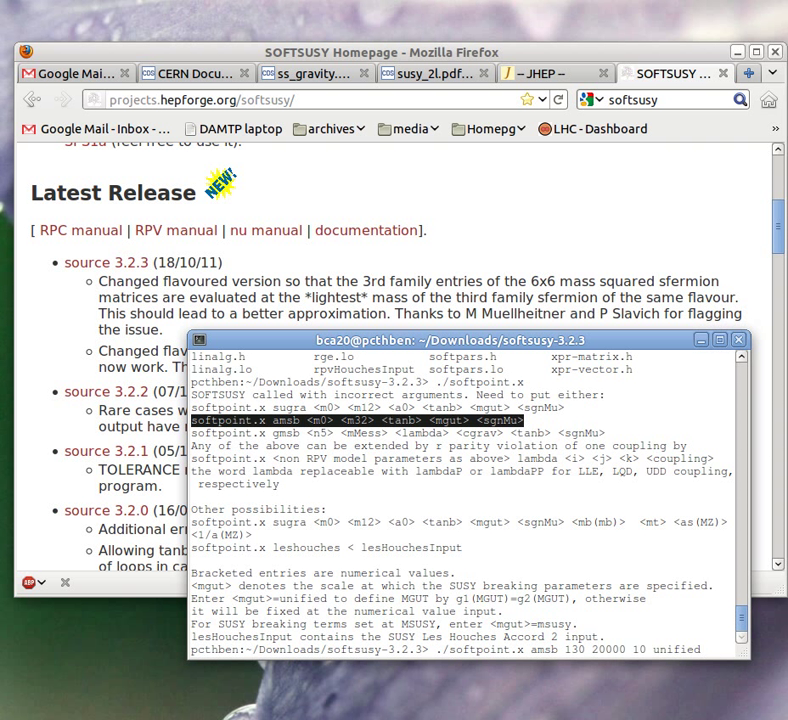
{"action": "type", "text": "-1"}
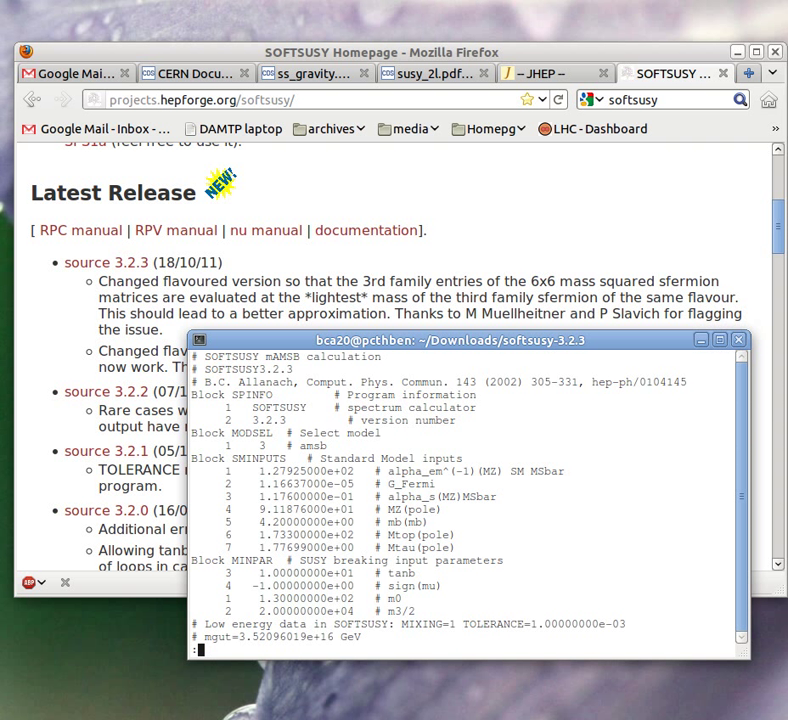
{"action": "mouse_move", "coordinate": [217, 400]}
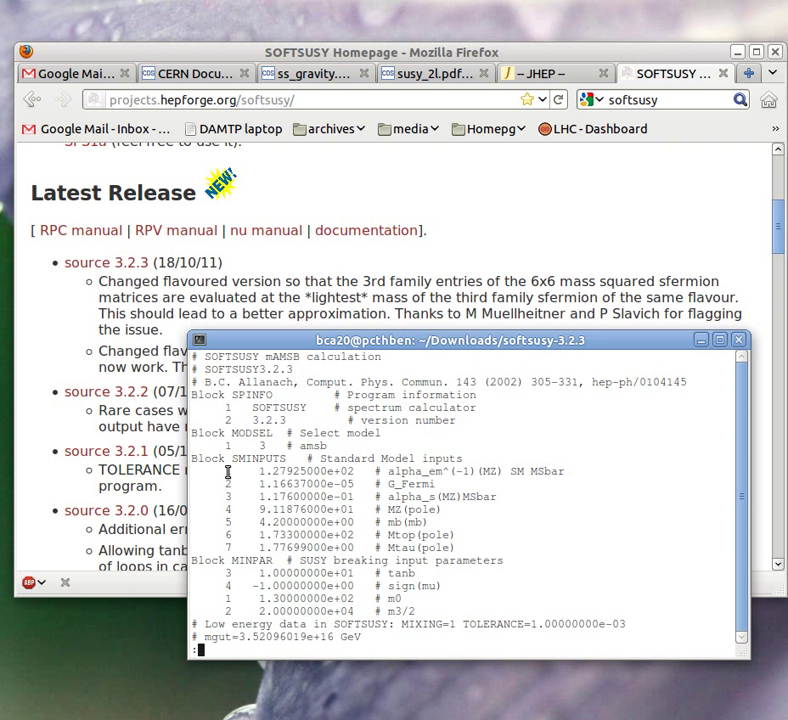
{"action": "mouse_move", "coordinate": [330, 510]}
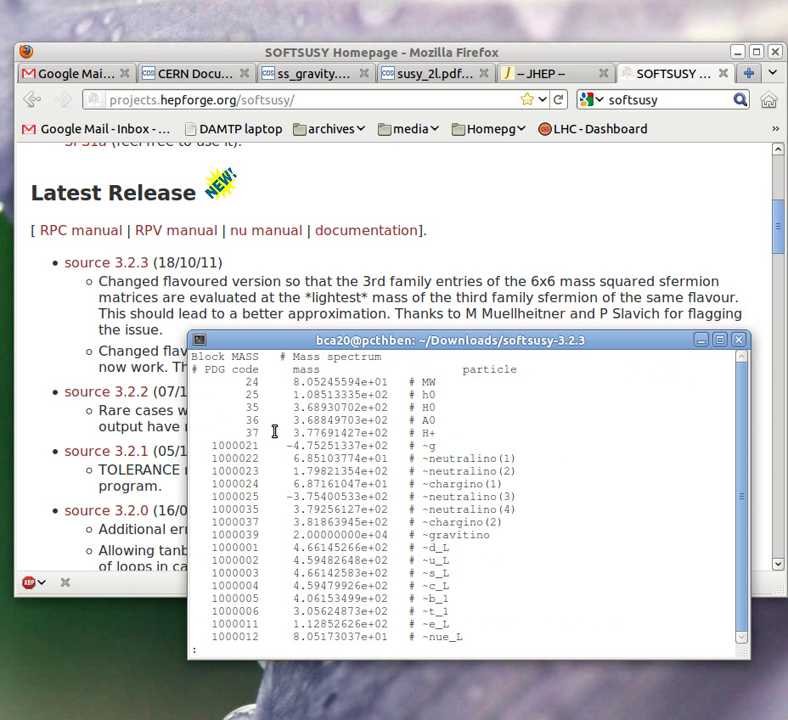
{"action": "mouse_move", "coordinate": [318, 483]}
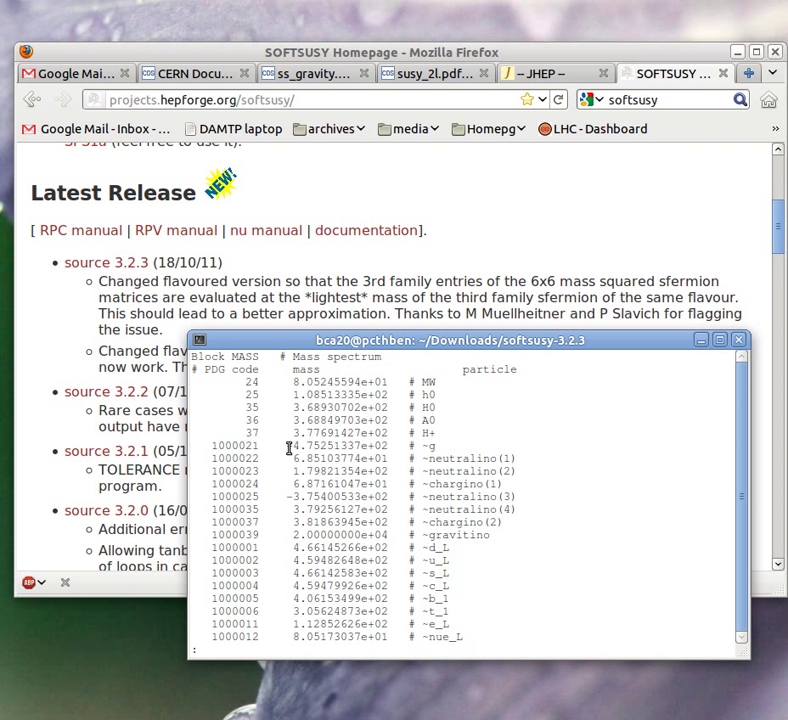
{"action": "mouse_move", "coordinate": [453, 401]}
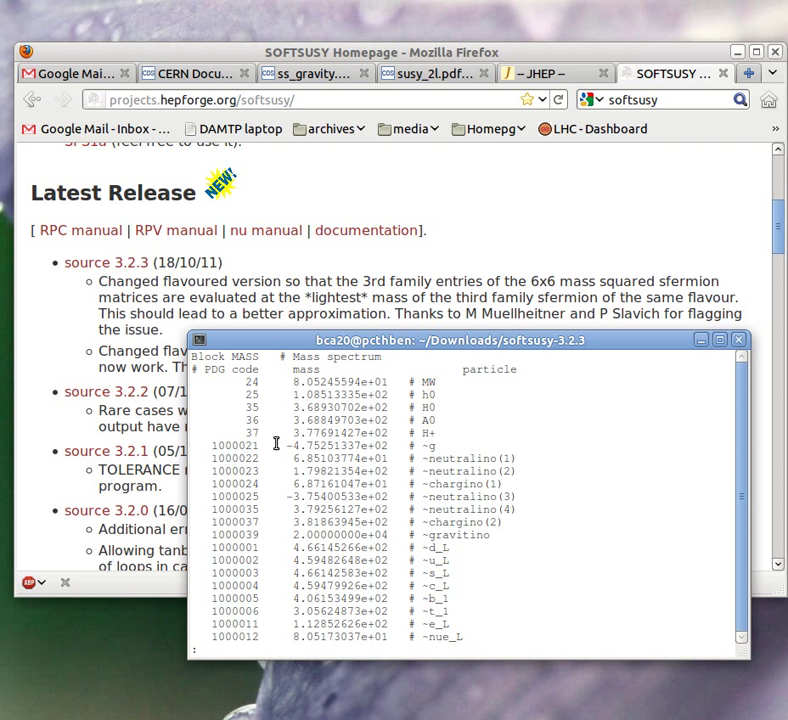
{"action": "mouse_move", "coordinate": [252, 432]}
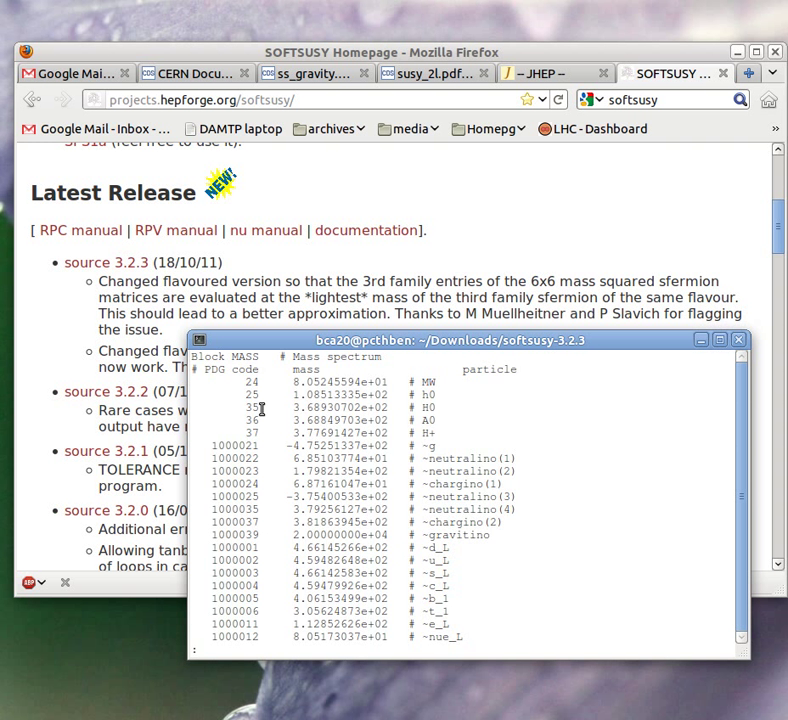
Step: Scroll down through the AMSB point's SLHA spectrum output
{"action": "scroll", "scroll_direction": "down", "scroll_amount": 3}
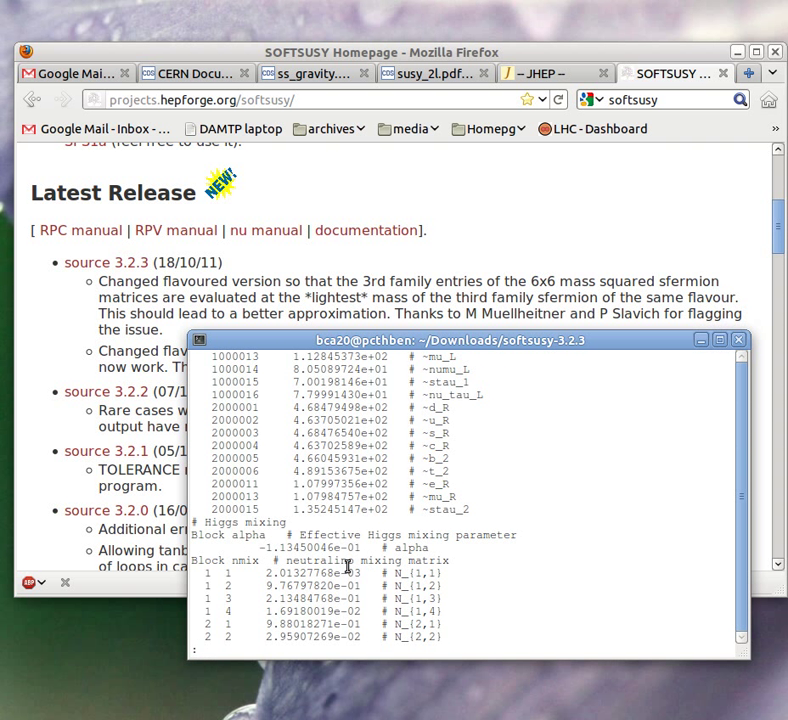
{"action": "scroll", "scroll_direction": "down", "scroll_amount": 3}
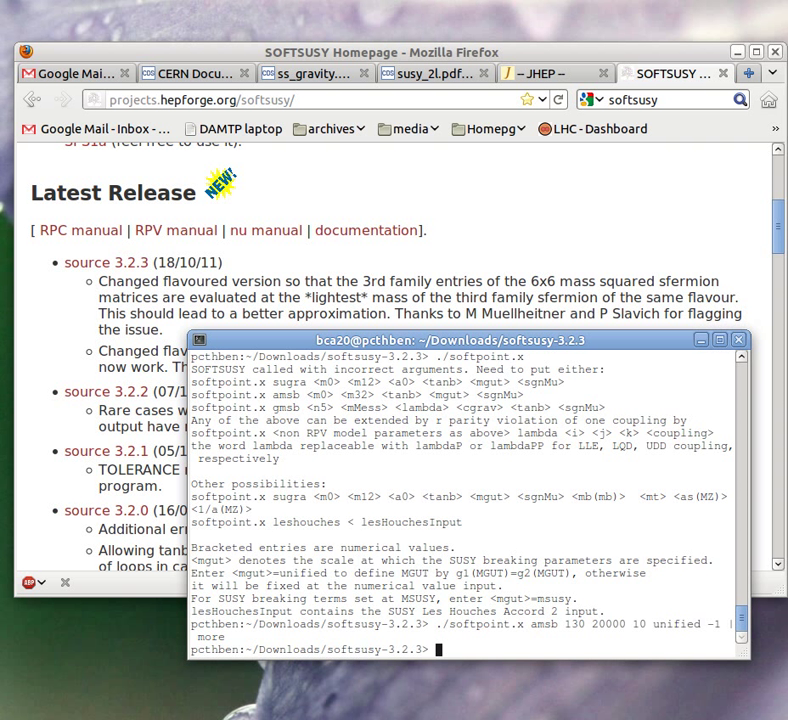
Step: Launch 'emacs lesHouchesInput &' in the background from the terminal
{"action": "type", "text": "emacs lesHouchesi"}
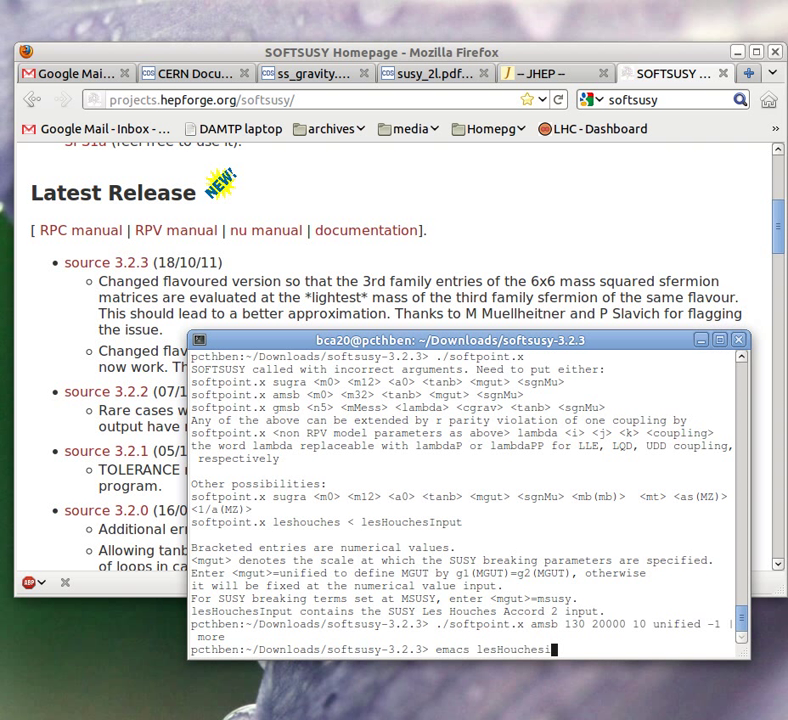
{"action": "type", "text": "Input"}
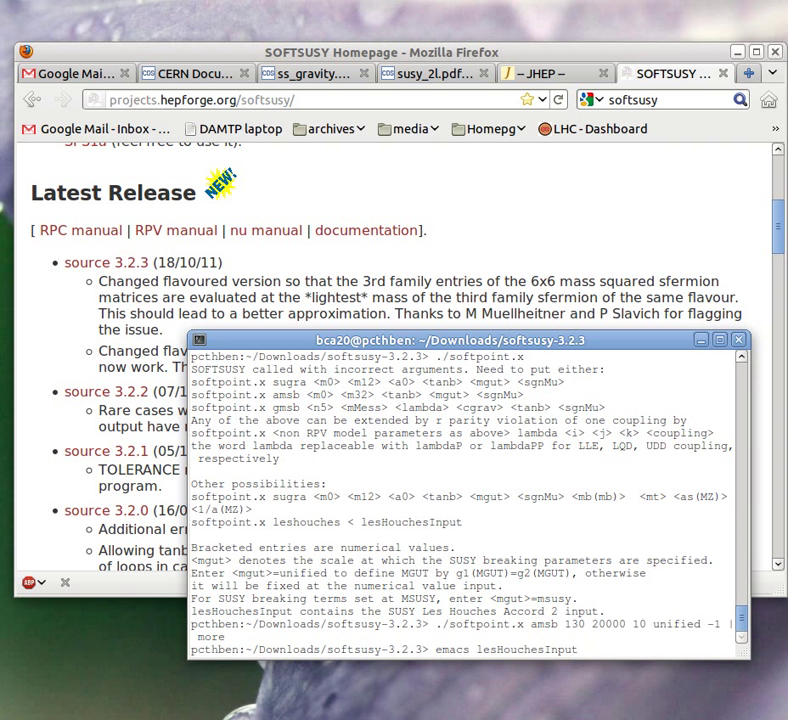
{"action": "type", "text": "&"}
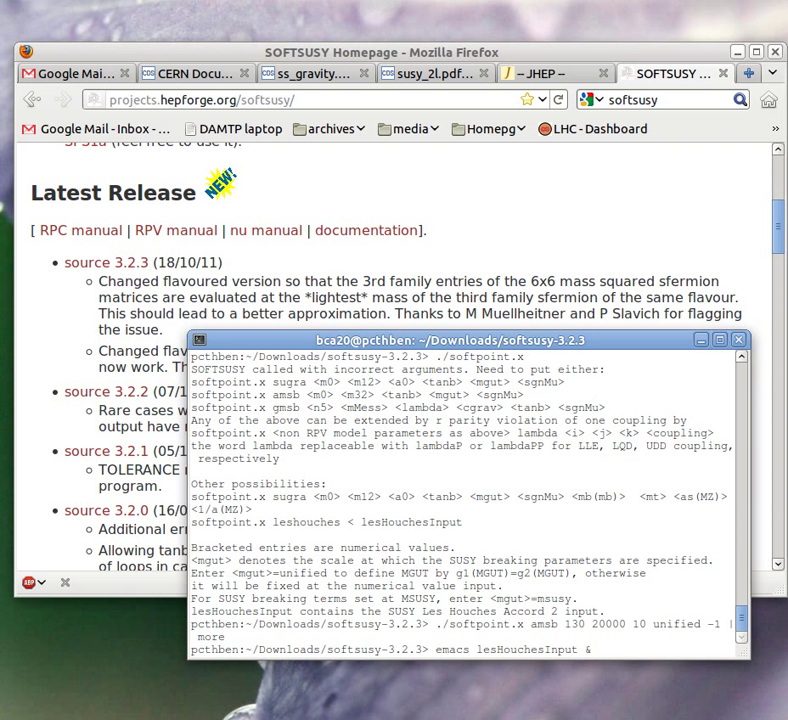
{"action": "key", "text": "Return"}
{"action": "type", "text": "./"}
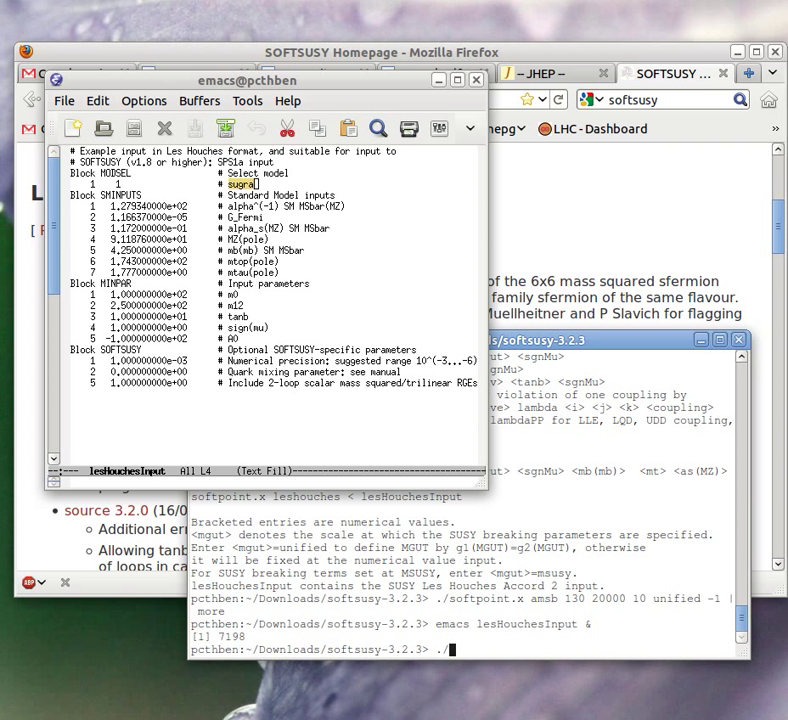
Step: Run softpoint.x leshouches < lesHouchesInput and scroll through the SLHA output
{"action": "type", "text": "softpointx"}
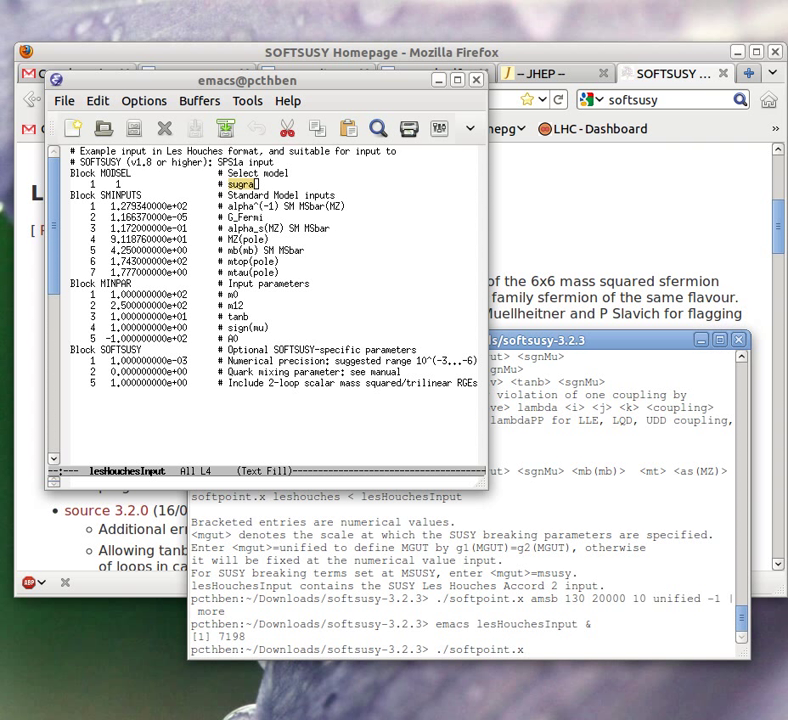
{"action": "type", "text": "leshouches"}
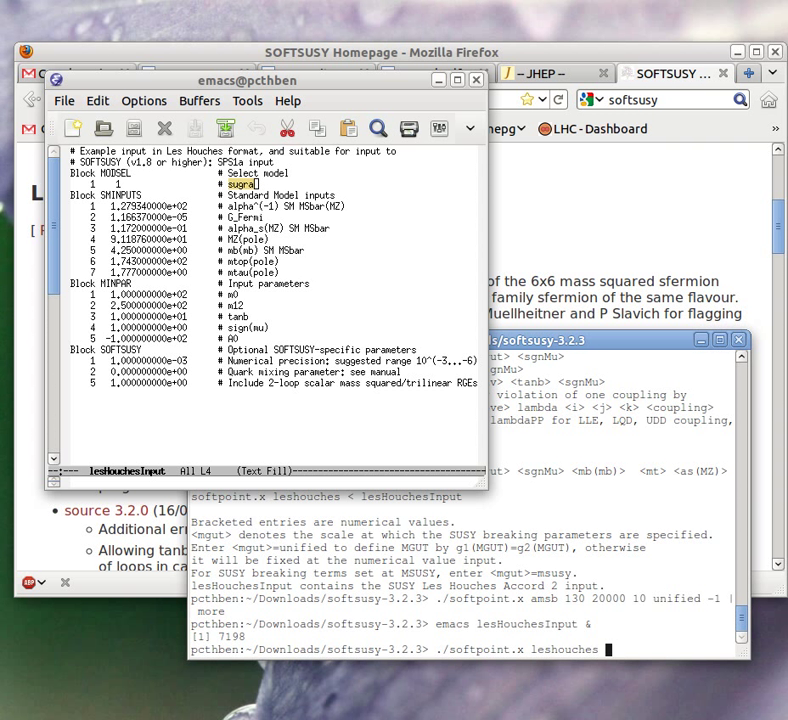
{"action": "type", "text": "< lesHouchesInput | more"}
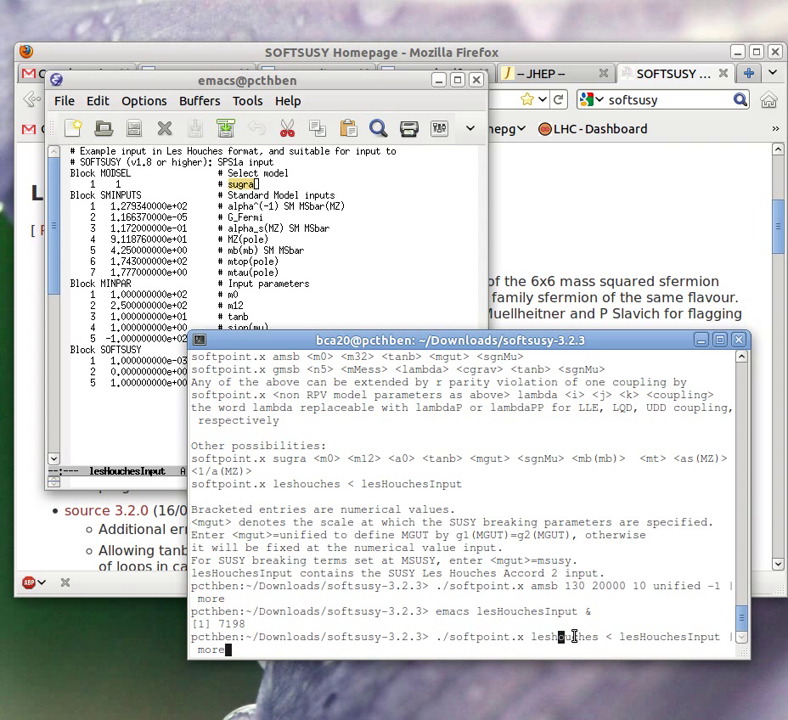
{"action": "double_click", "coordinate": [566, 636]}
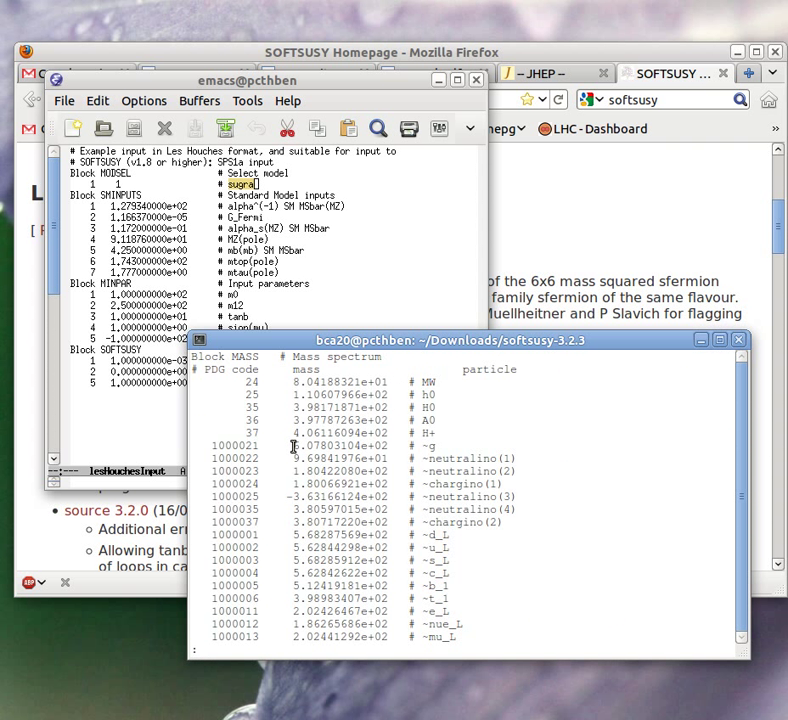
{"action": "scroll", "scroll_direction": "down", "scroll_amount": 3}
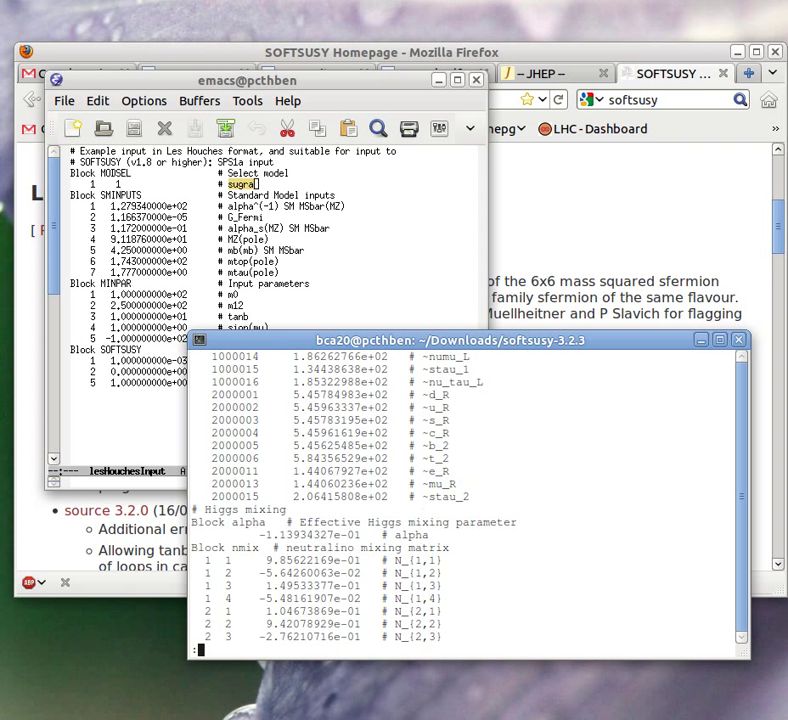
{"action": "scroll", "scroll_direction": "down", "scroll_amount": 3}
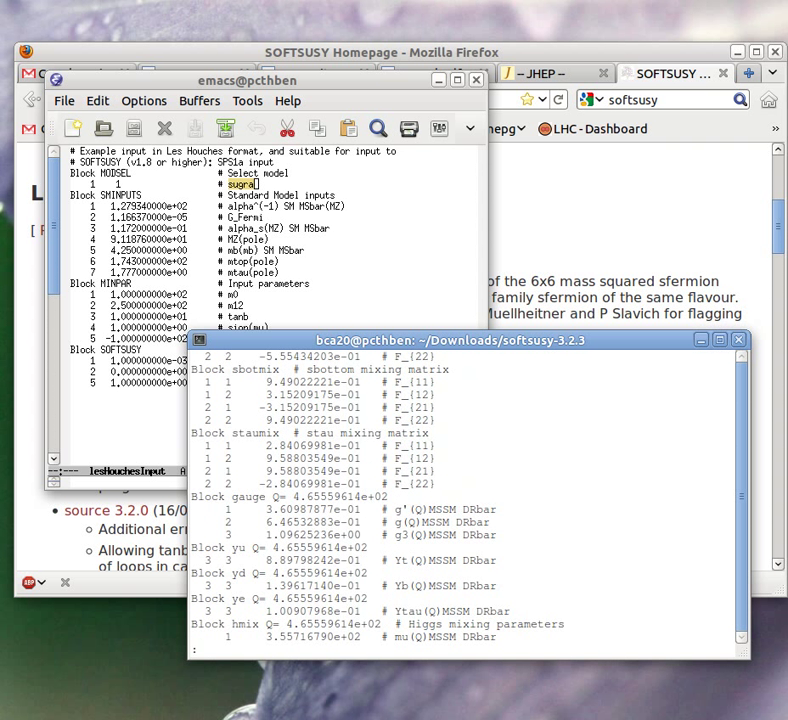